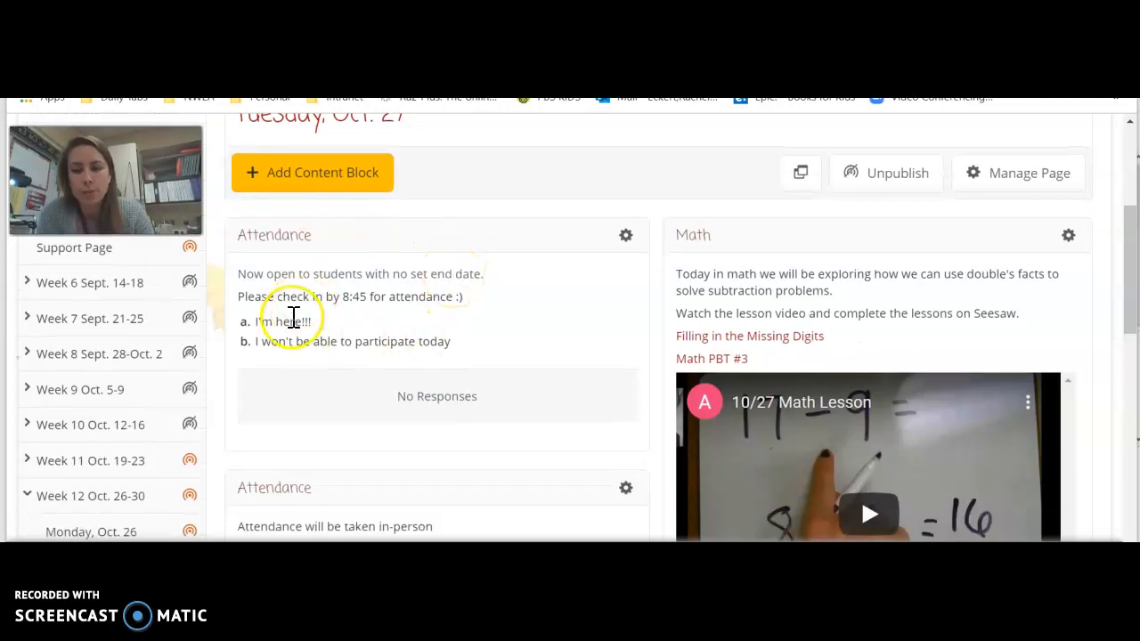
{"action": "mouse_move", "coordinate": [383, 342]}
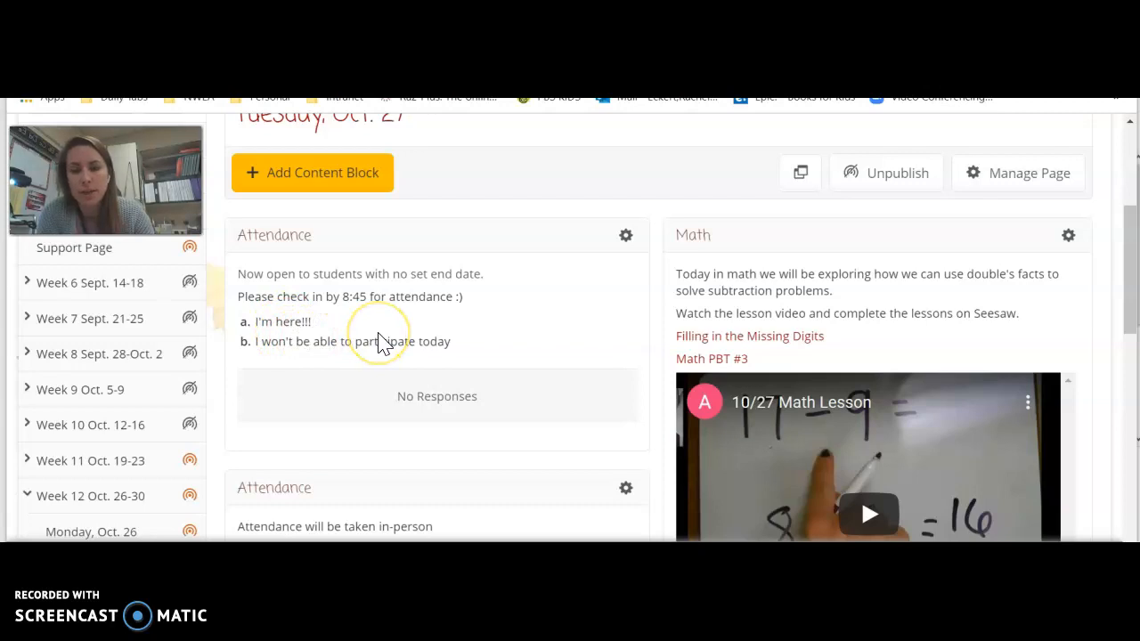
{"action": "mouse_move", "coordinate": [513, 310]}
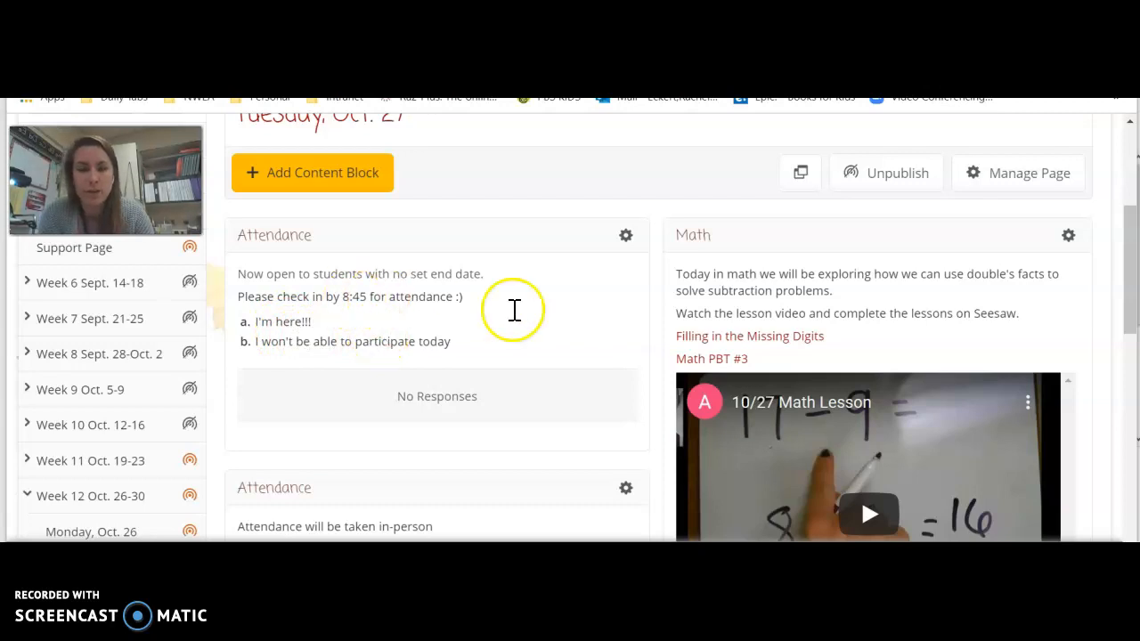
- Scroll down through the Second Grade class journal feed
{"action": "scroll", "scroll_direction": "down", "scroll_amount": 3}
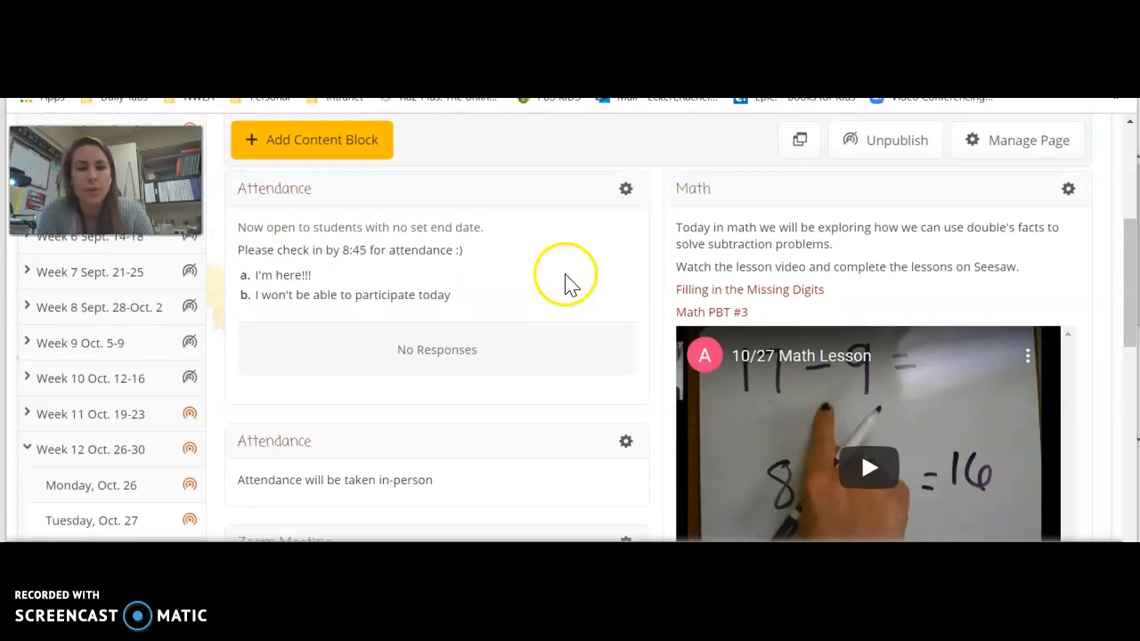
{"action": "scroll", "scroll_direction": "down", "scroll_amount": 3}
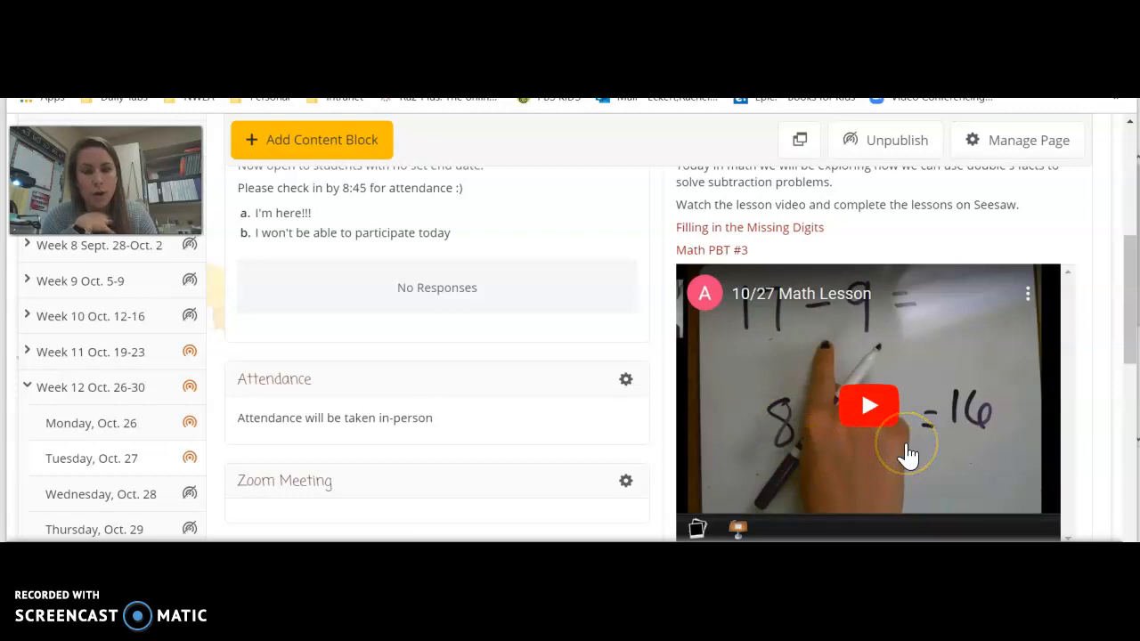
{"action": "scroll", "scroll_direction": "down", "scroll_amount": 3}
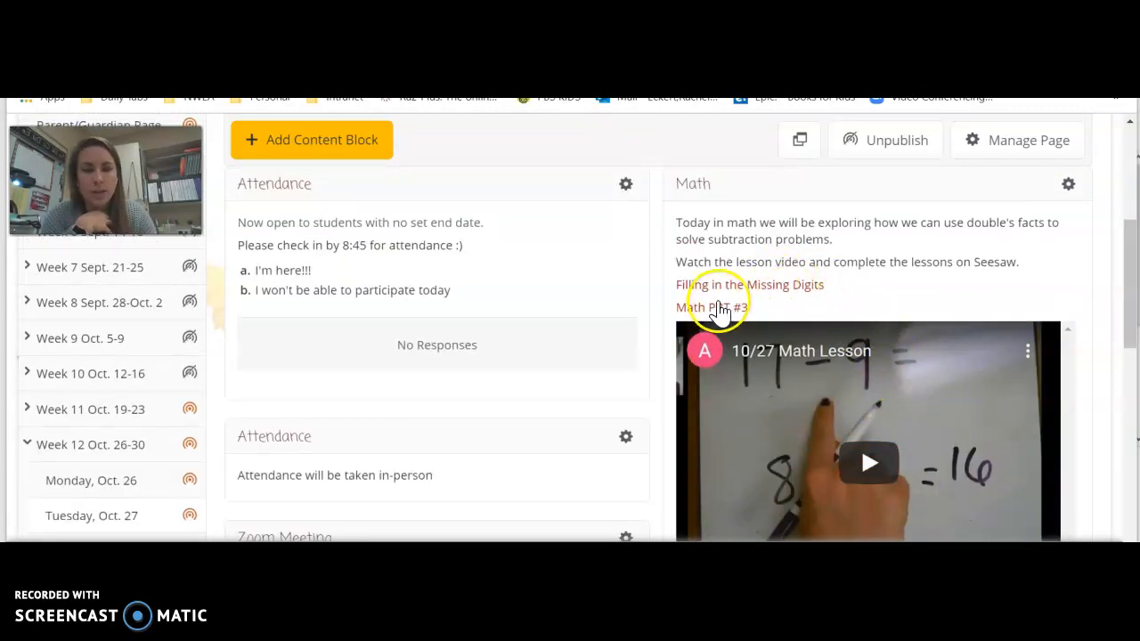
{"action": "mouse_move", "coordinate": [731, 292]}
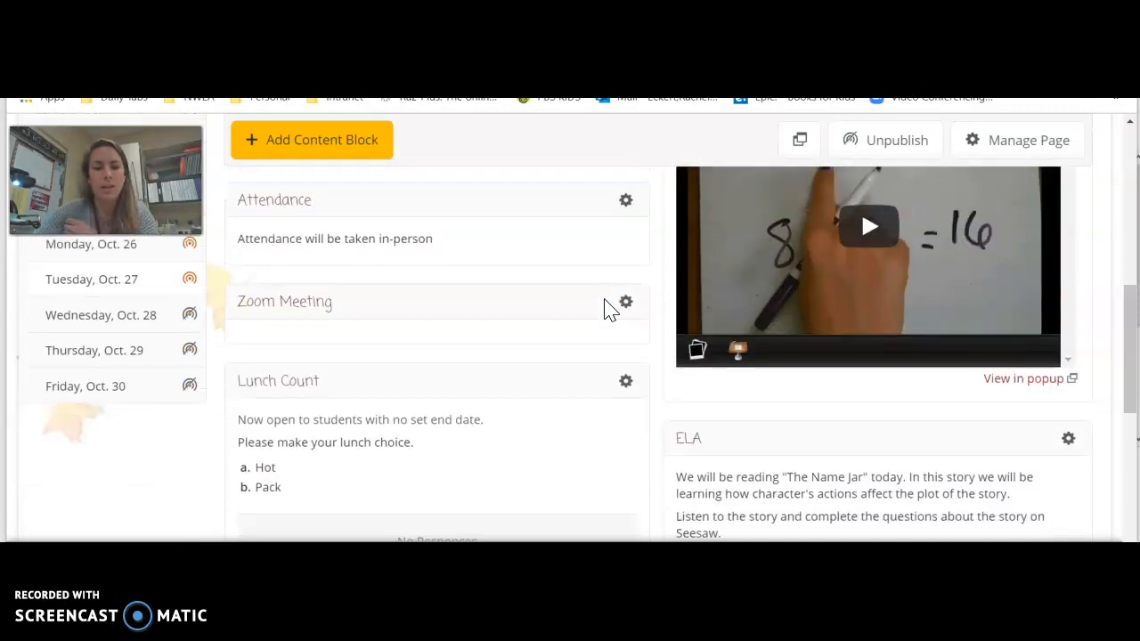
{"action": "scroll", "scroll_direction": "down", "scroll_amount": 3}
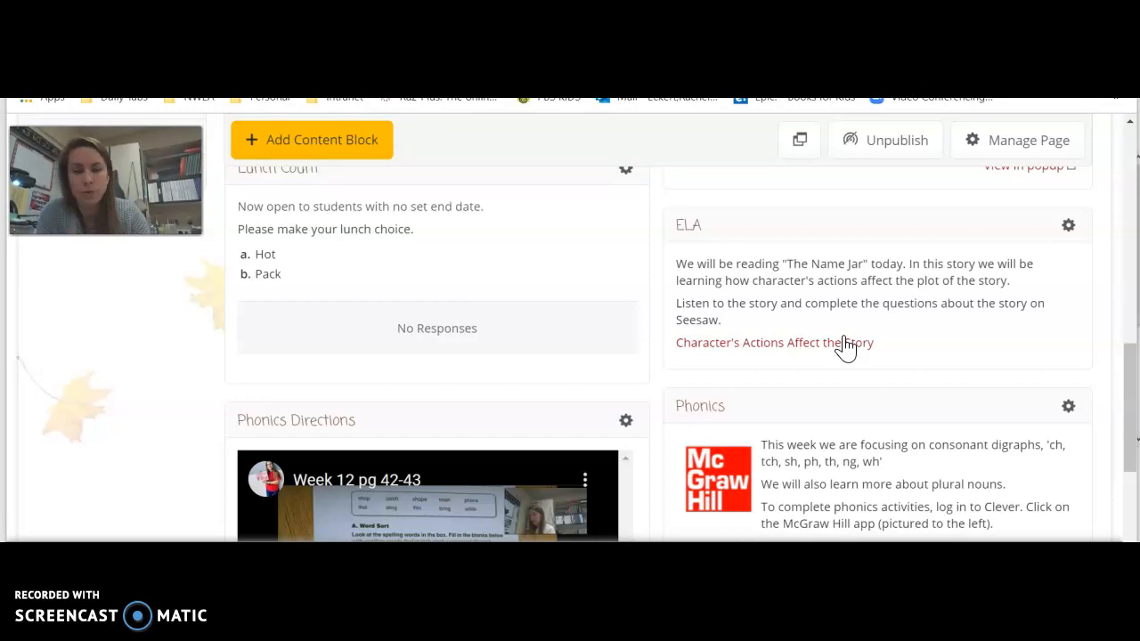
{"action": "scroll", "scroll_direction": "down", "scroll_amount": 3}
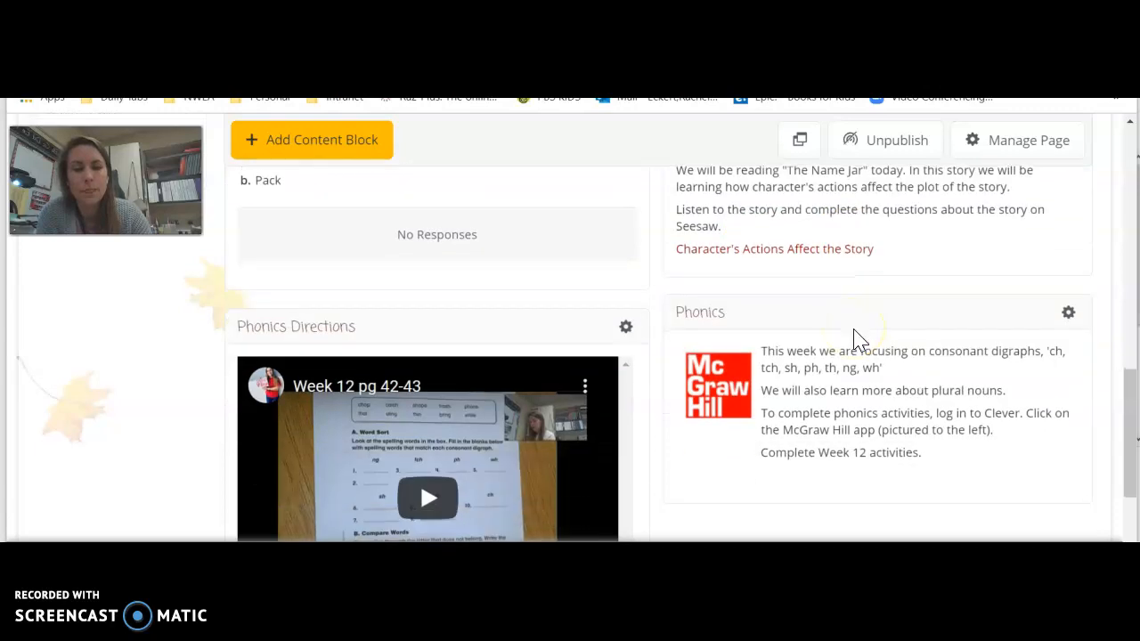
{"action": "scroll", "scroll_direction": "down", "scroll_amount": 3}
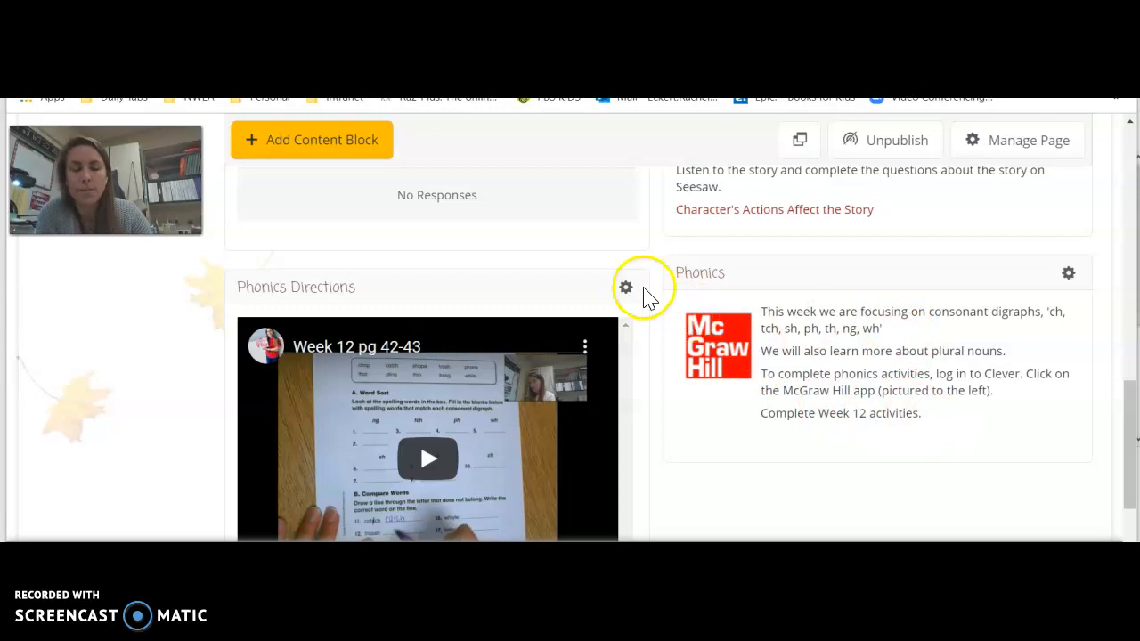
{"action": "scroll", "scroll_direction": "down", "scroll_amount": 3}
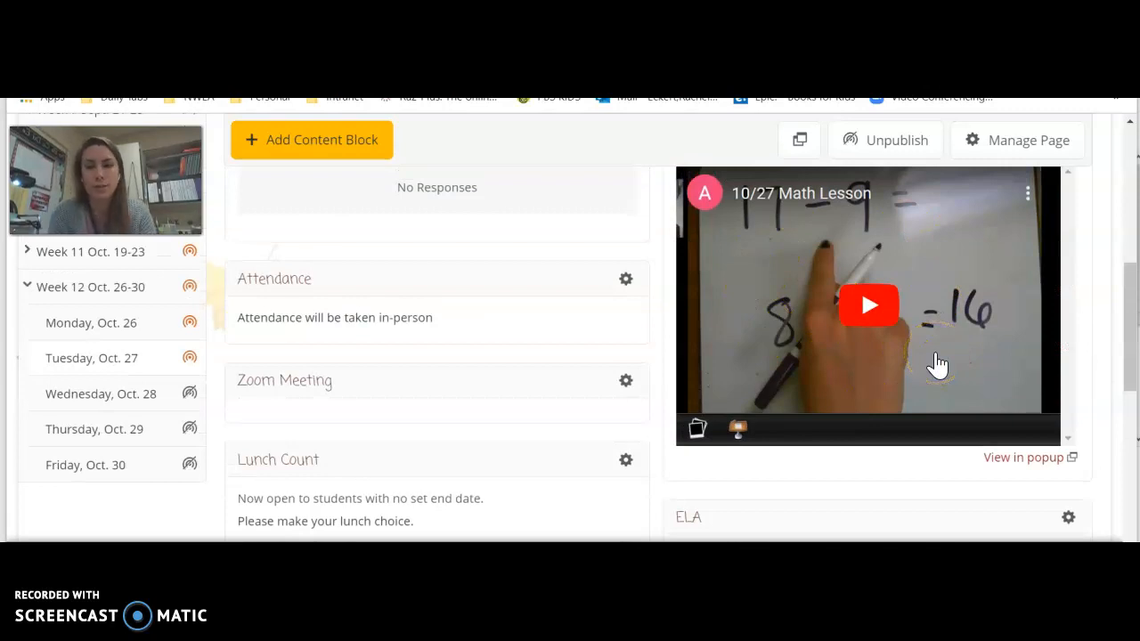
{"action": "scroll", "scroll_direction": "down", "scroll_amount": 3}
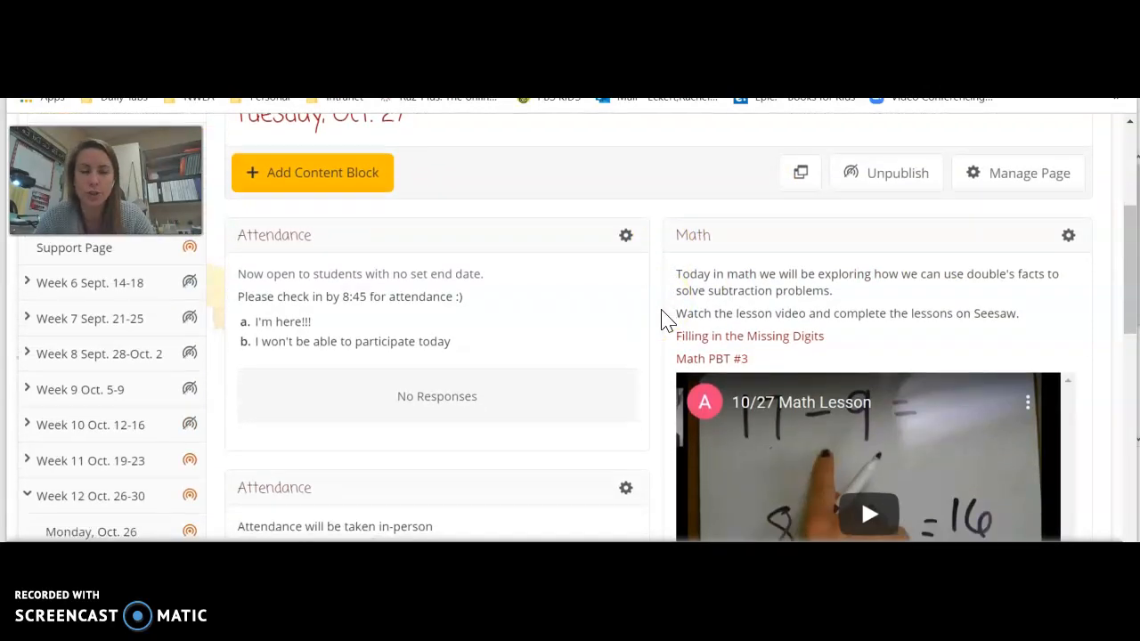
{"action": "scroll", "scroll_direction": "down", "scroll_amount": 3}
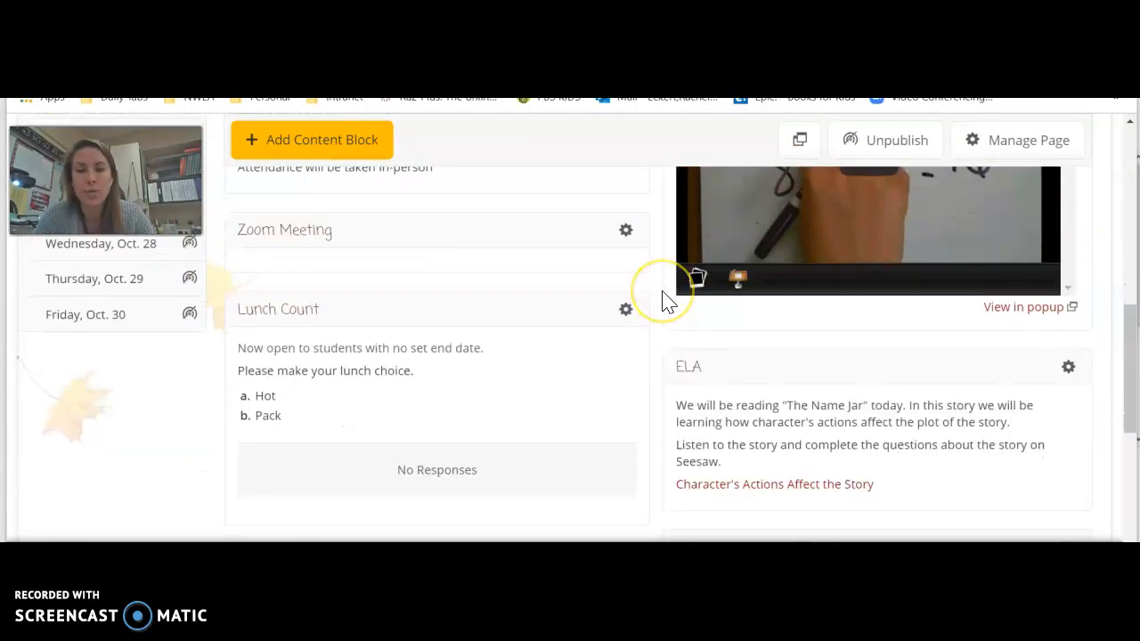
{"action": "scroll", "scroll_direction": "down", "scroll_amount": 3}
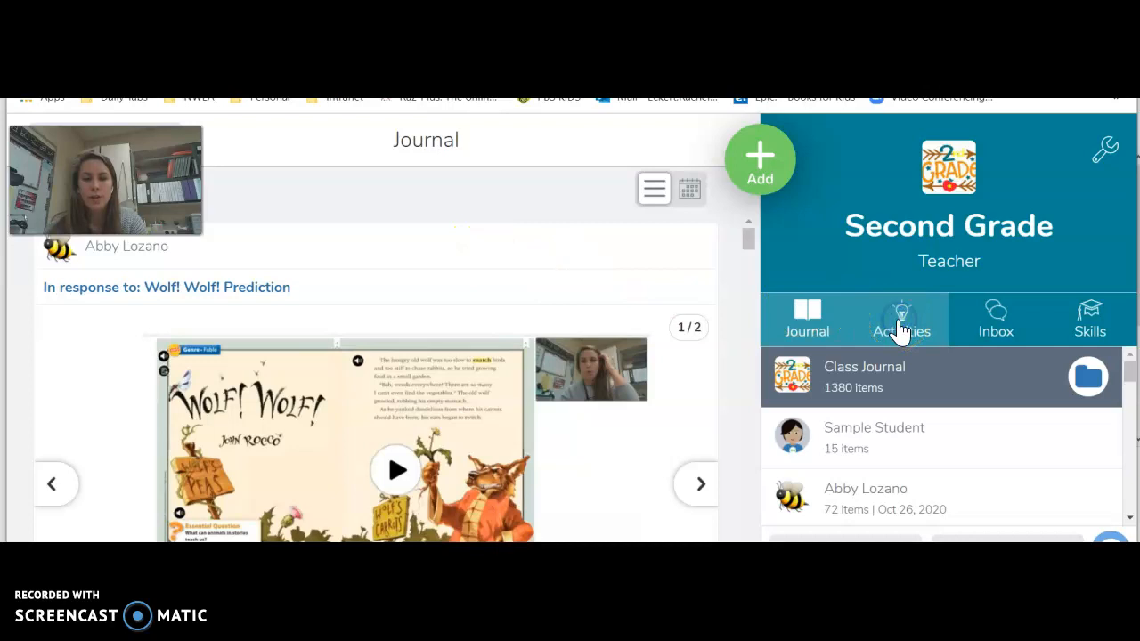
- Show the Activities list and scroll through assigned activities like Filling Digits, Long A word sort and 10/27 Math PBT 3
{"action": "left_click", "coordinate": [901, 319]}
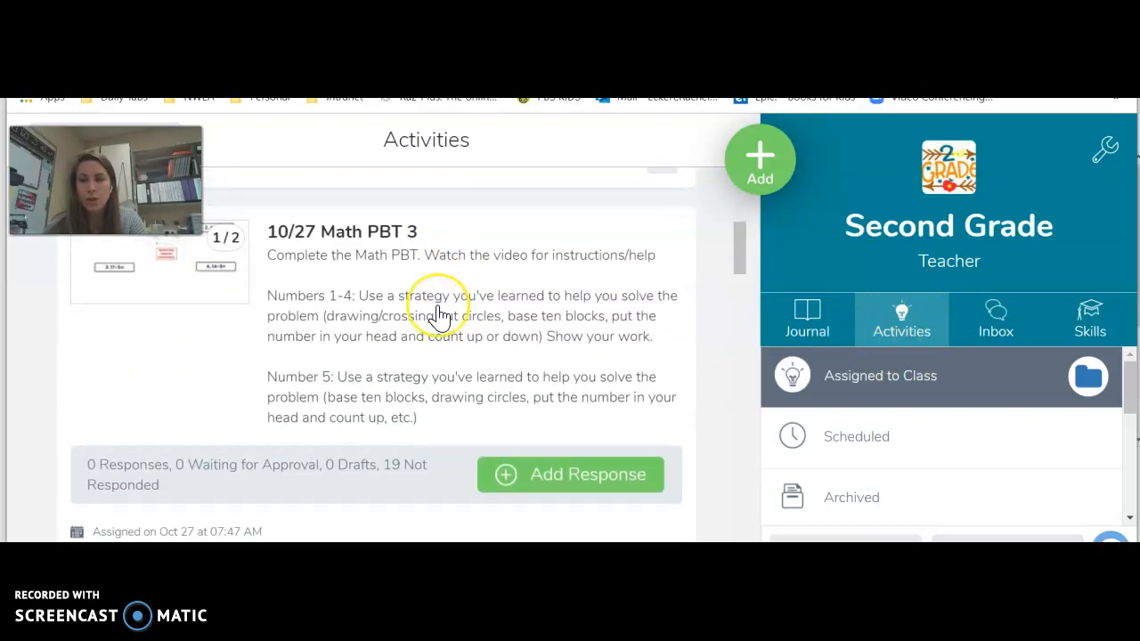
{"action": "scroll", "scroll_direction": "down", "scroll_amount": 3}
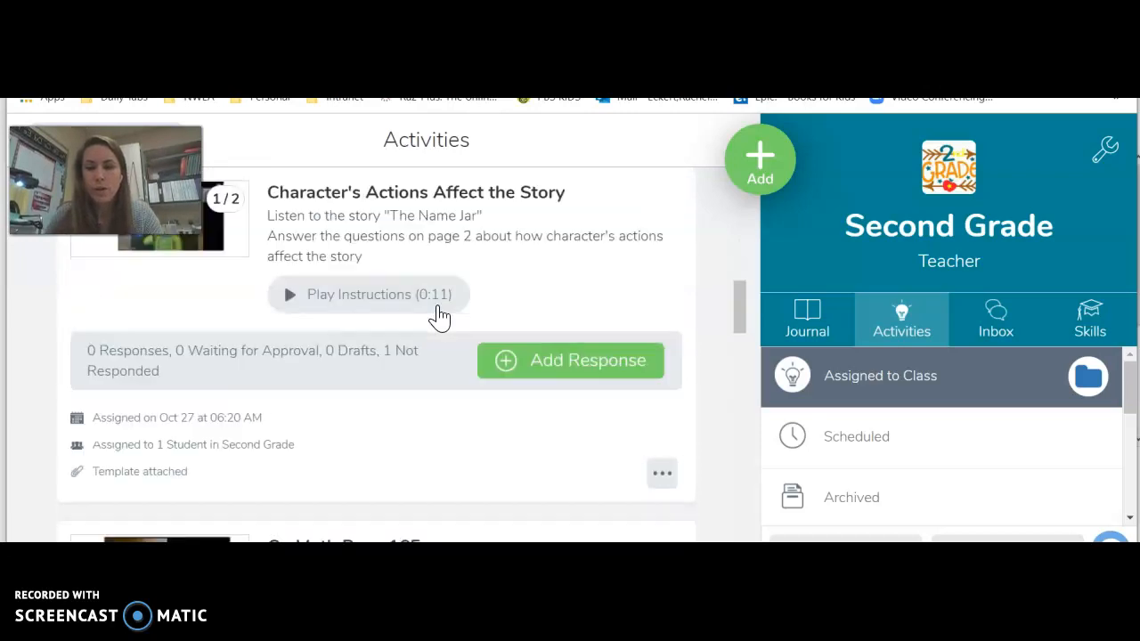
{"action": "scroll", "scroll_direction": "down", "scroll_amount": 3}
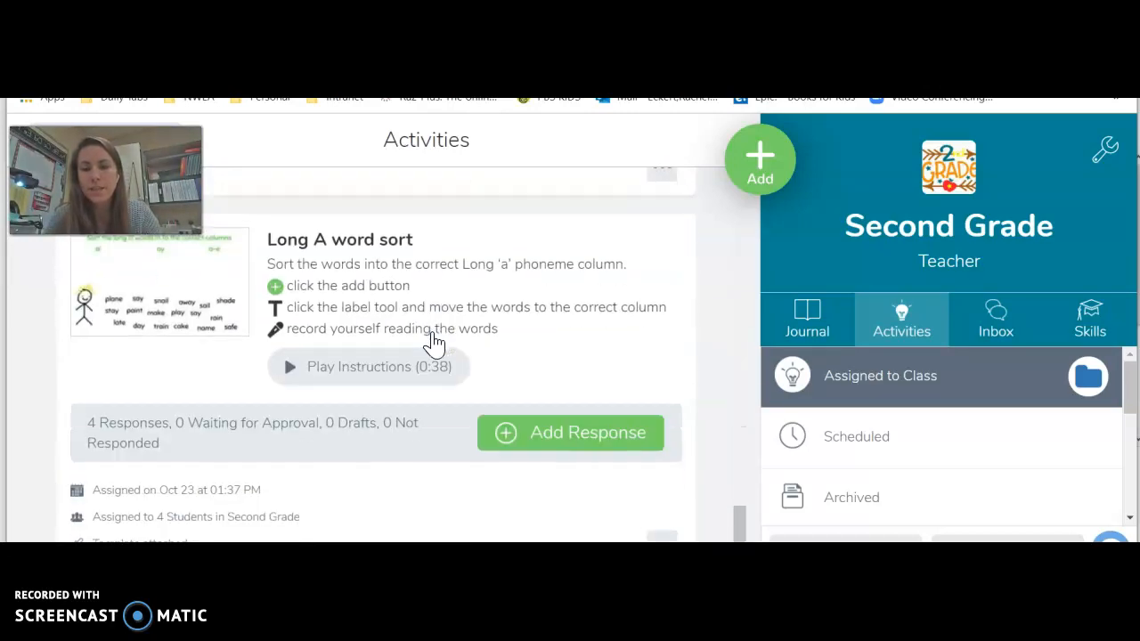
{"action": "scroll", "scroll_direction": "down", "scroll_amount": 3}
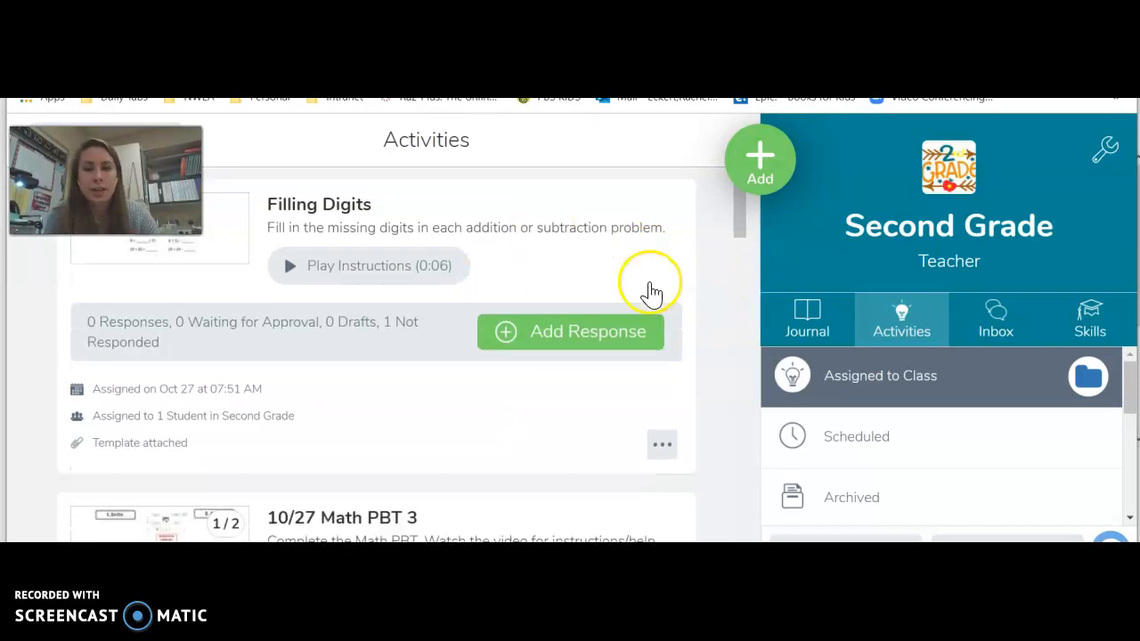
{"action": "scroll", "scroll_direction": "down", "scroll_amount": 3}
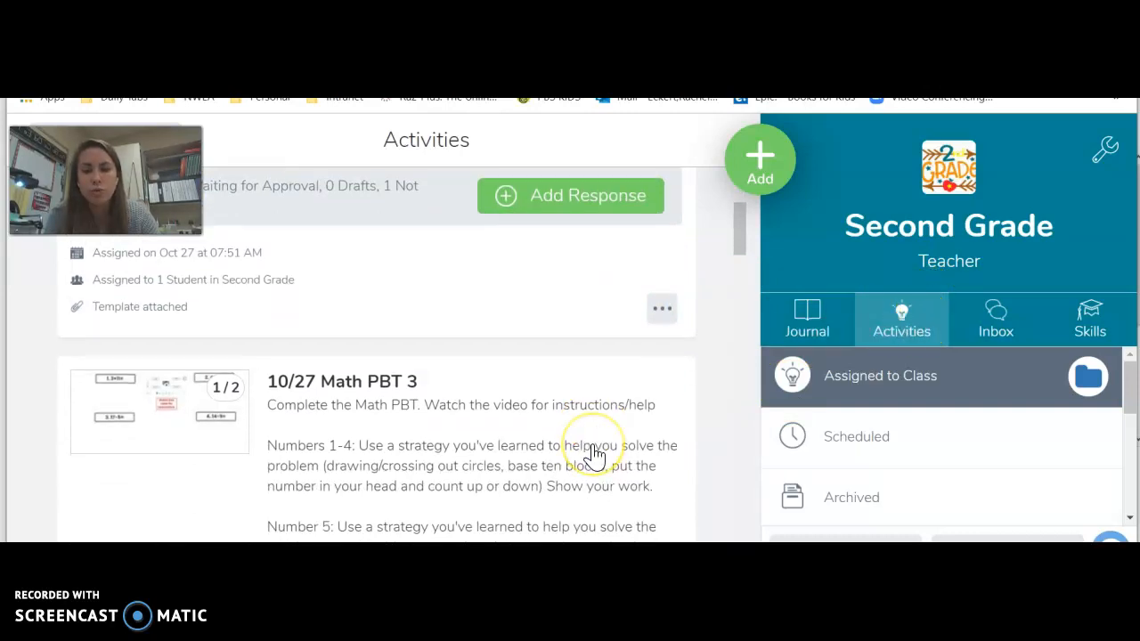